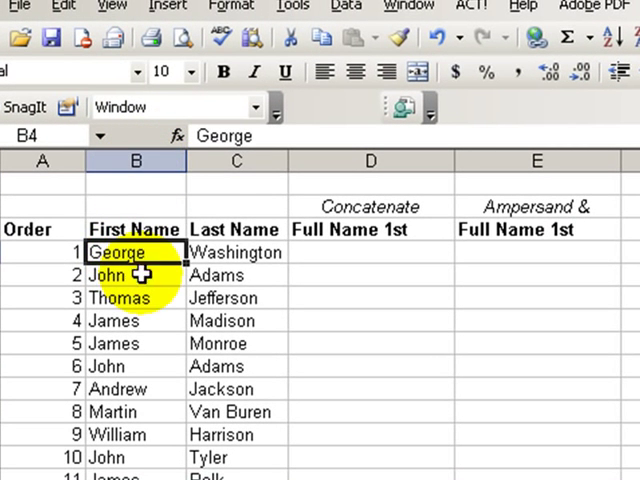
Step: Review the name columns and headings, then begin =conc in D4 for the first full name
click(236, 252)
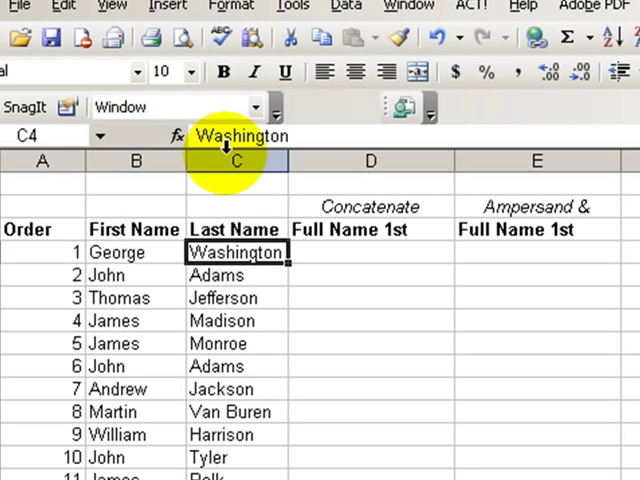
click(370, 252)
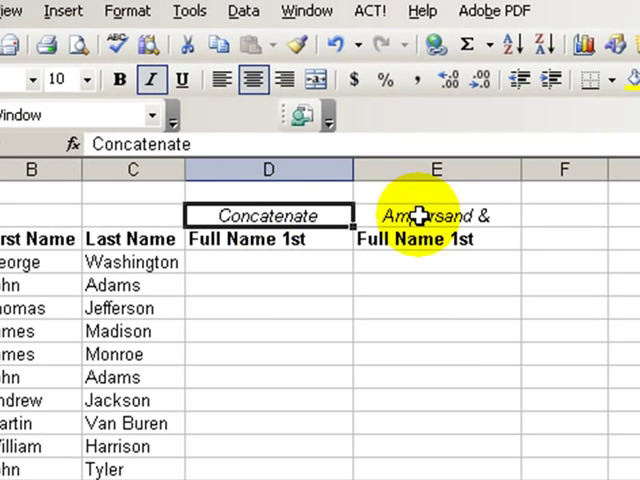
click(436, 216)
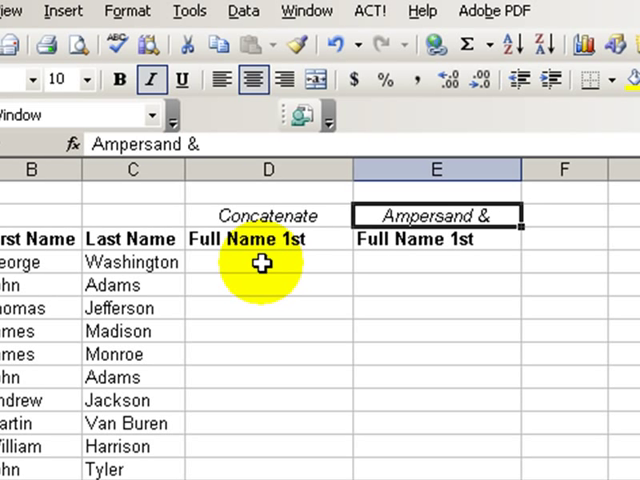
click(268, 262)
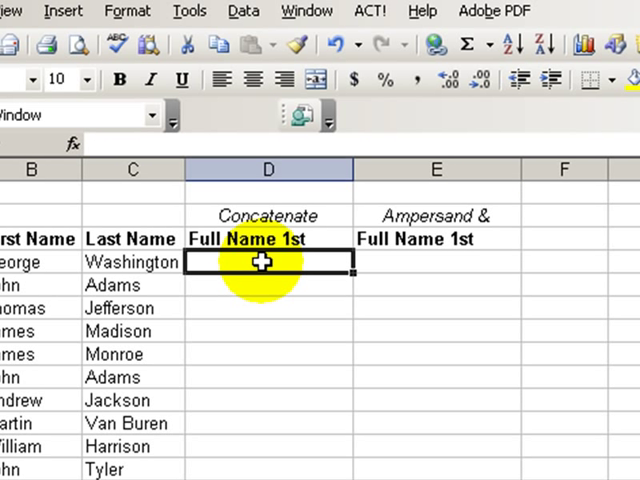
text(=)
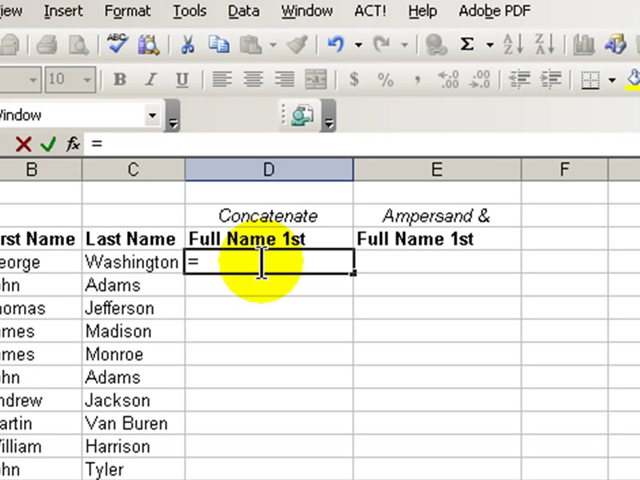
text(concatenate()
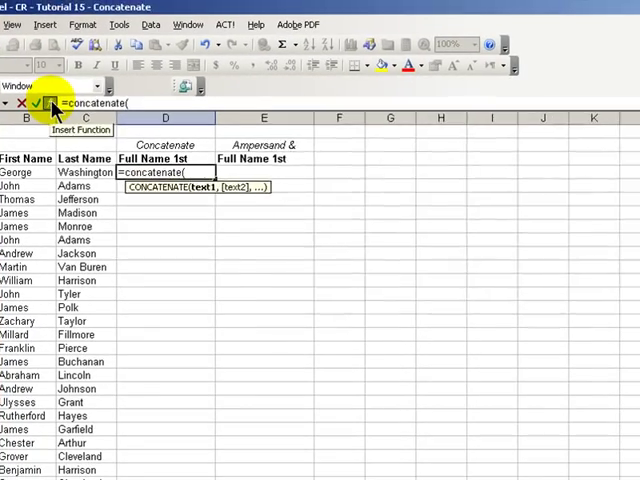
Step: Set CONCATENATE arguments Text1 B4, Text2 " ", Text3 C4 and confirm, giving George Washington
click(50, 104)
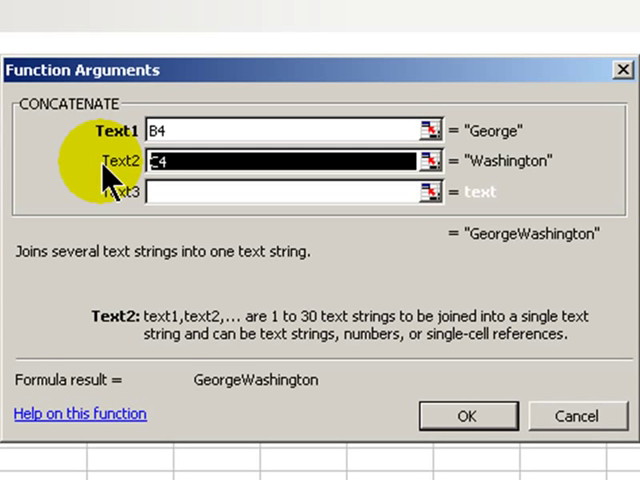
text(")
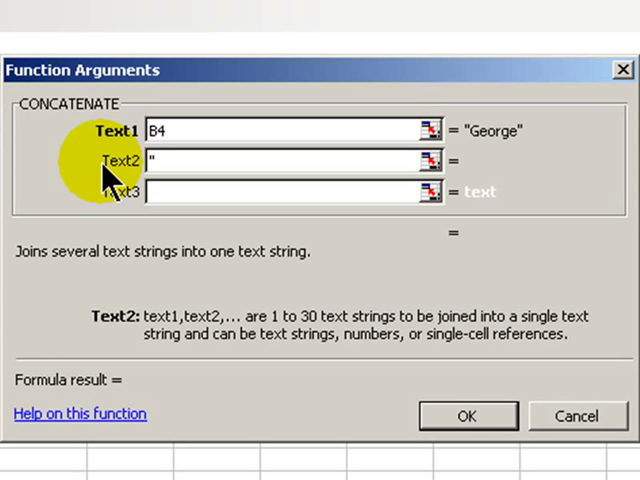
text(" ")
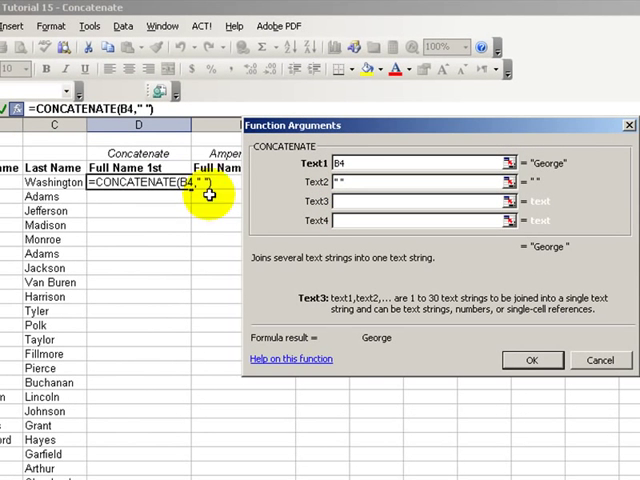
click(52, 182)
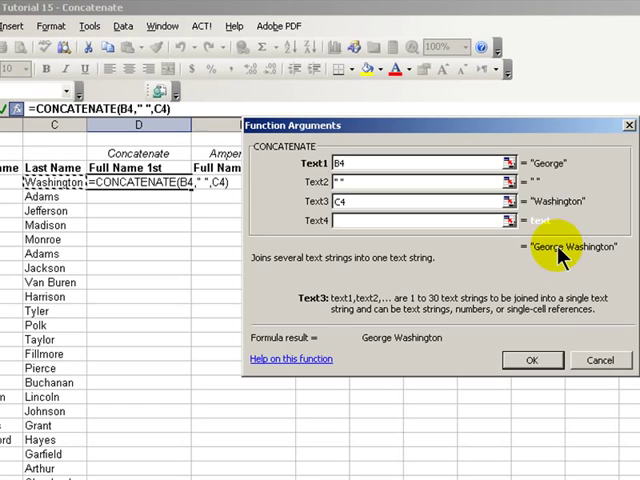
click(532, 360)
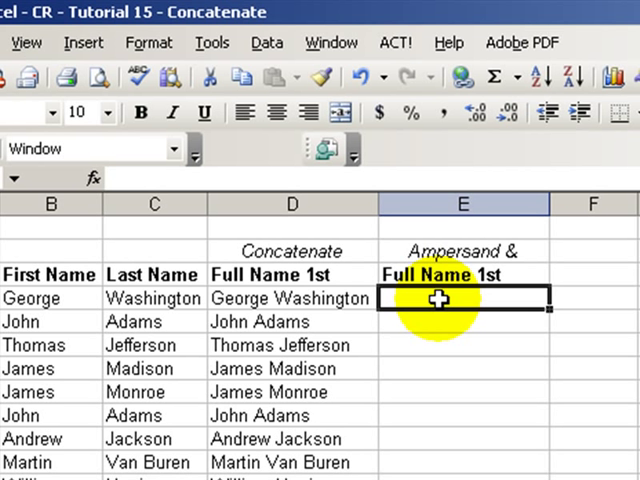
Step: Begin a formula with = in E4 for the ampersand full name
text(=B4)
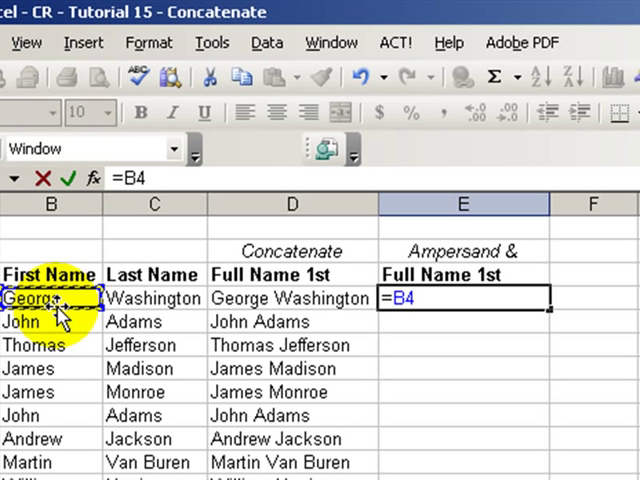
Step: Enter =B4&" "&C4 in E4 so it shows George Washington
text(&)
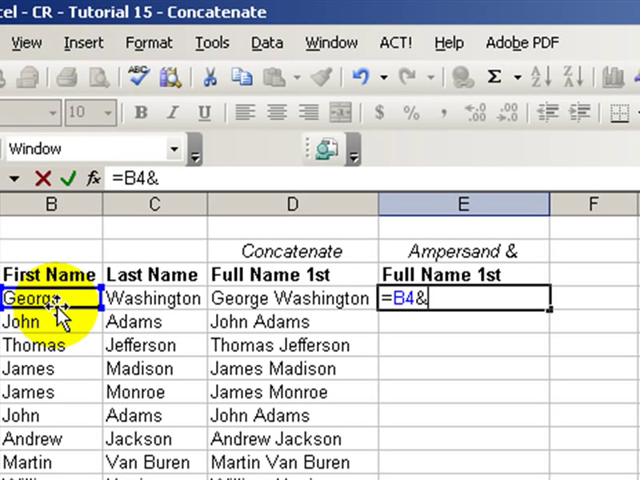
text(")
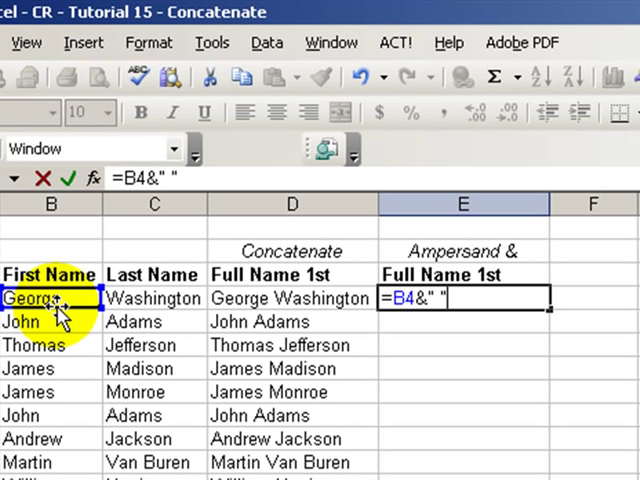
text(&C4)
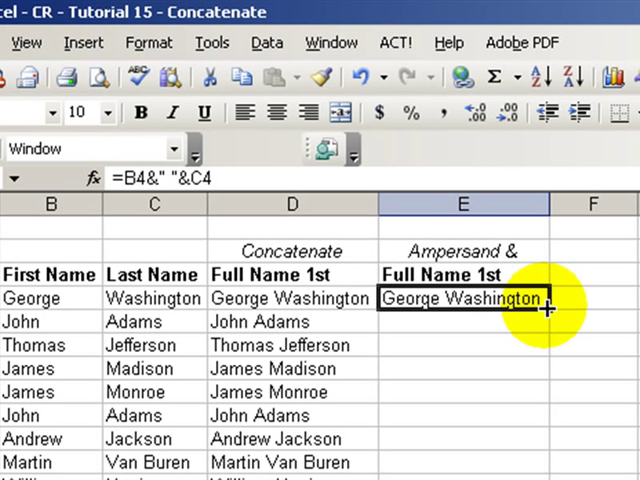
Step: Fill the ampersand formula down column E through the last data row
drag(548, 304, 548, 462)
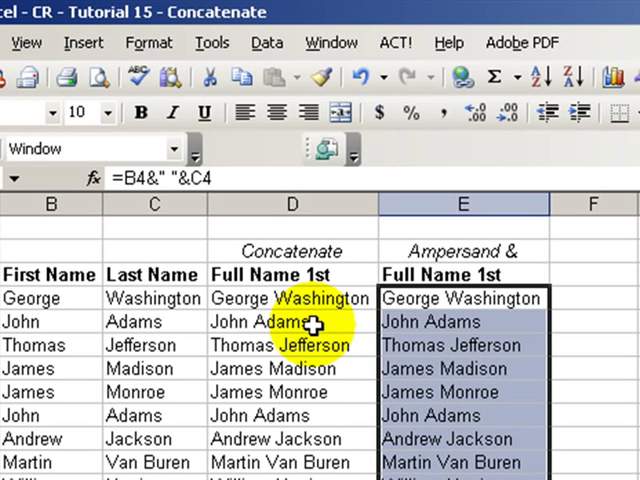